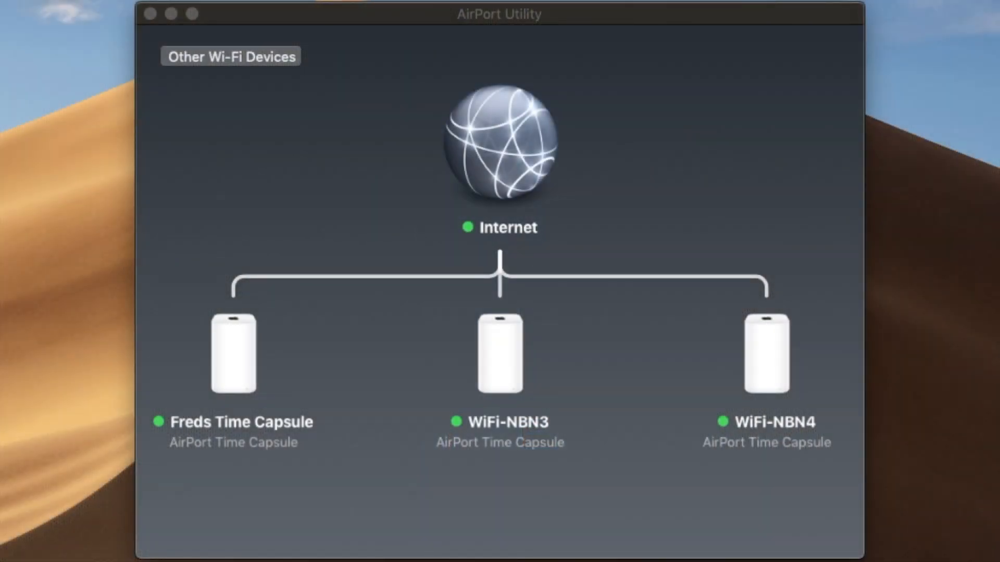
Step: Unlock the existing Time Capsule by entering and submitting its base station password
click(232, 351)
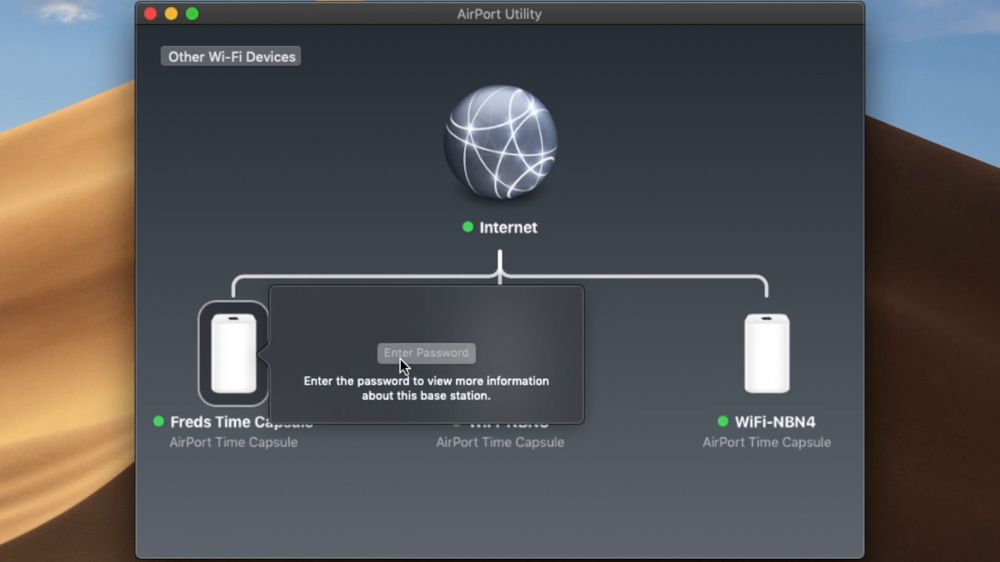
click(425, 353)
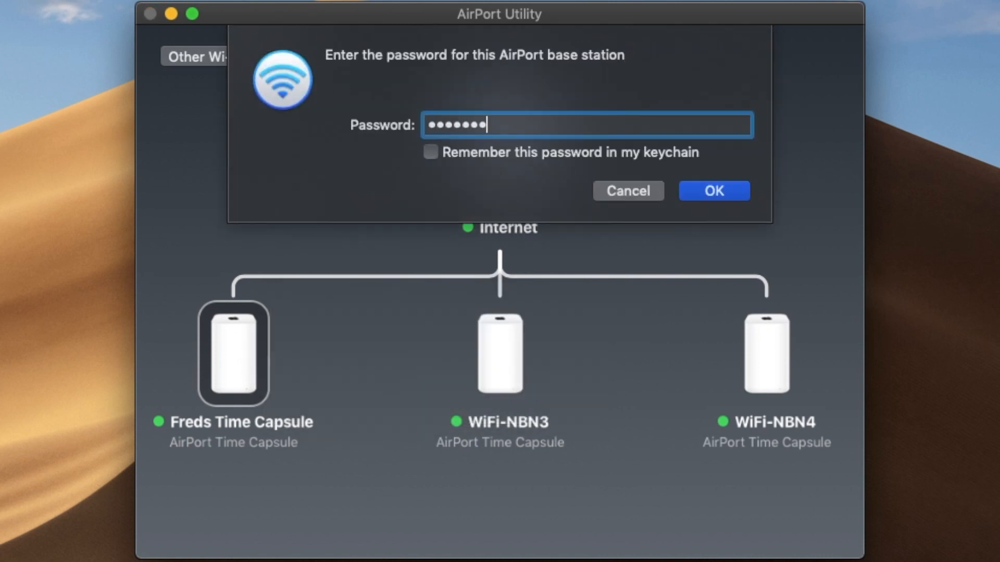
click(713, 190)
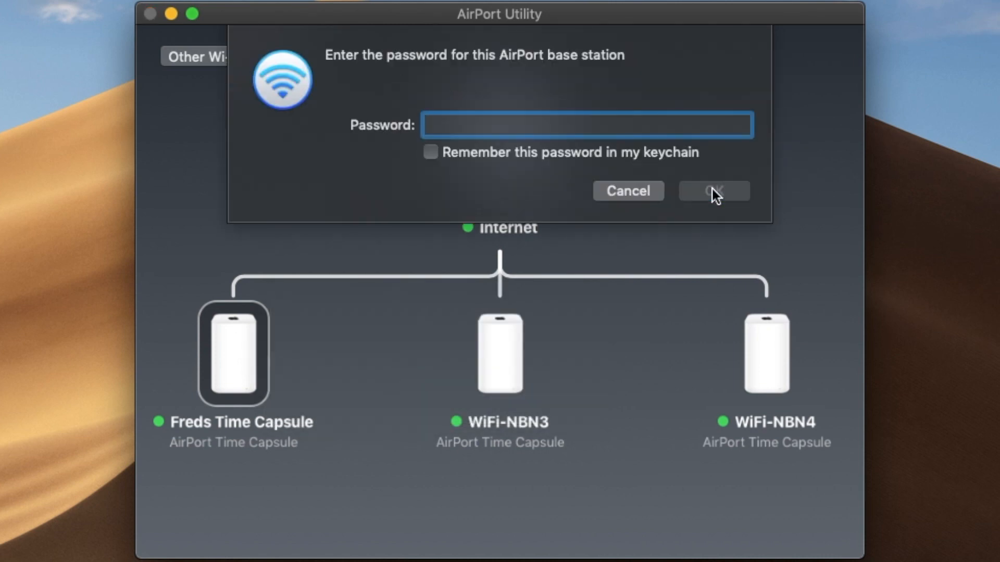
text(•••••)
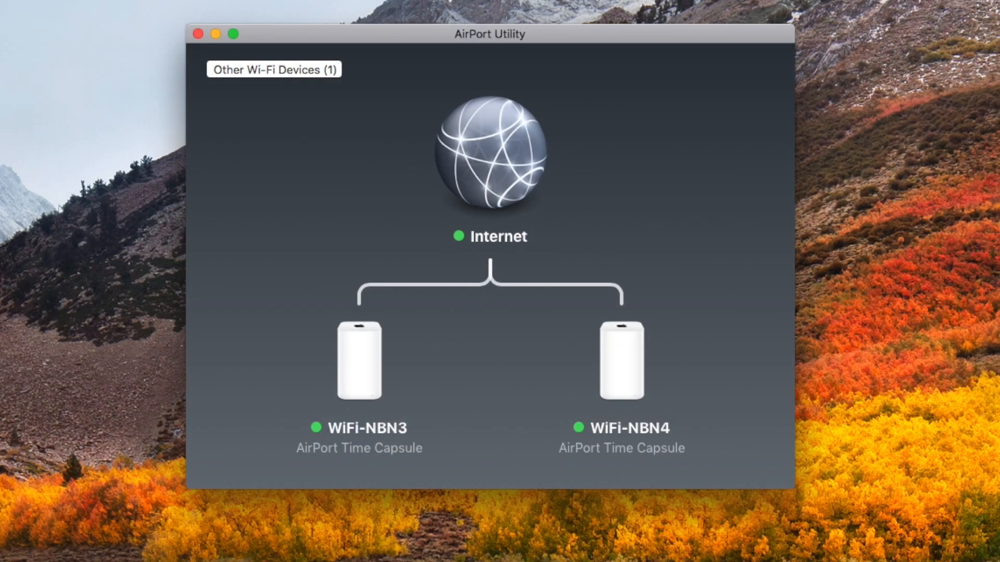
mouse_move(258, 73)
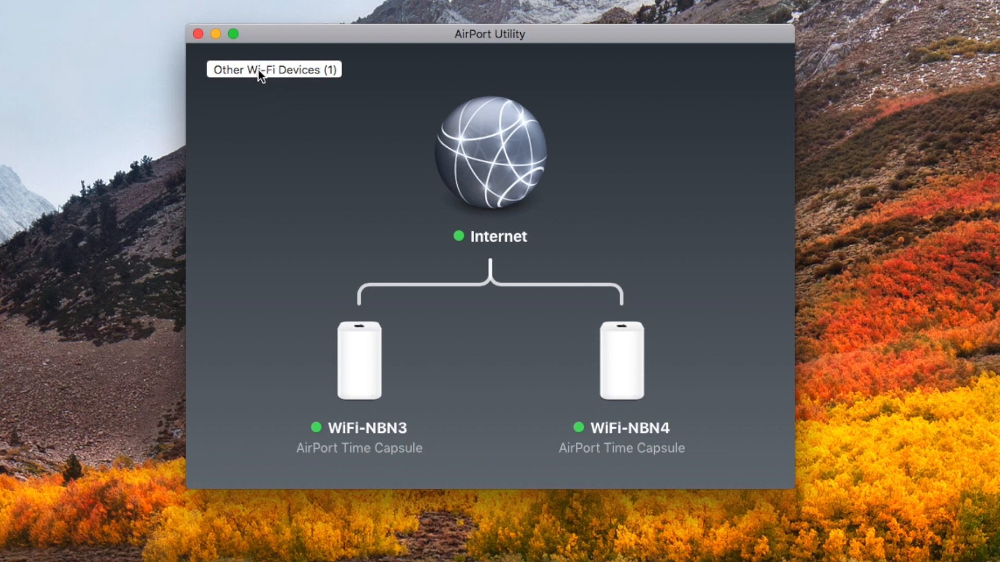
Step: Select AirPort Time Capsule 2570b5 from Other Wi-Fi Devices and show other setup options
click(273, 68)
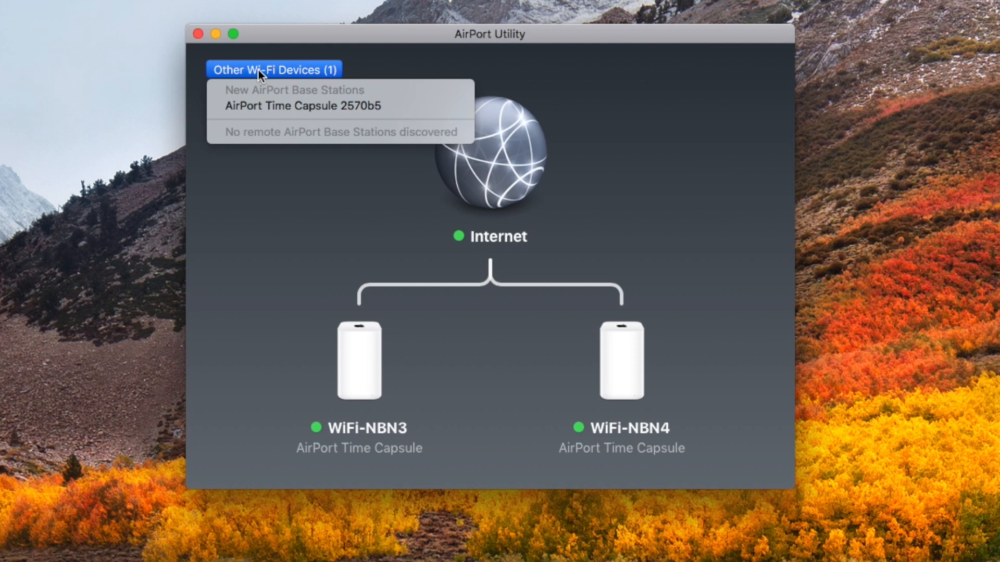
mouse_move(303, 107)
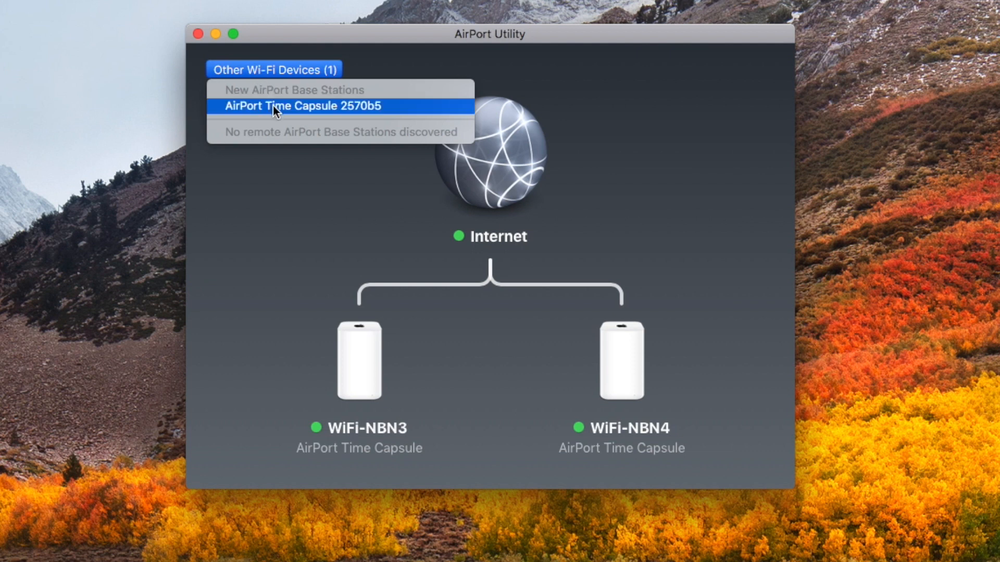
click(303, 106)
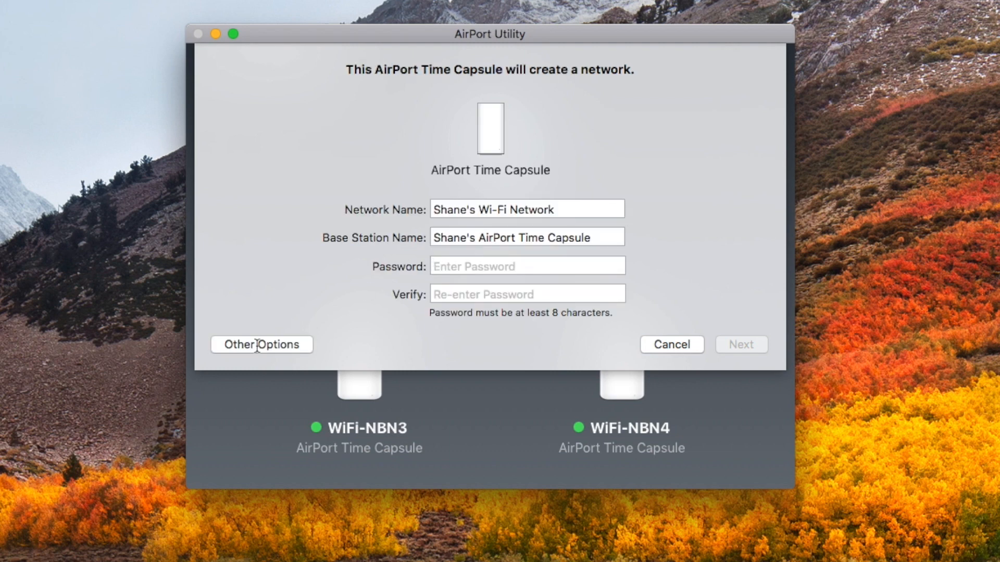
click(260, 345)
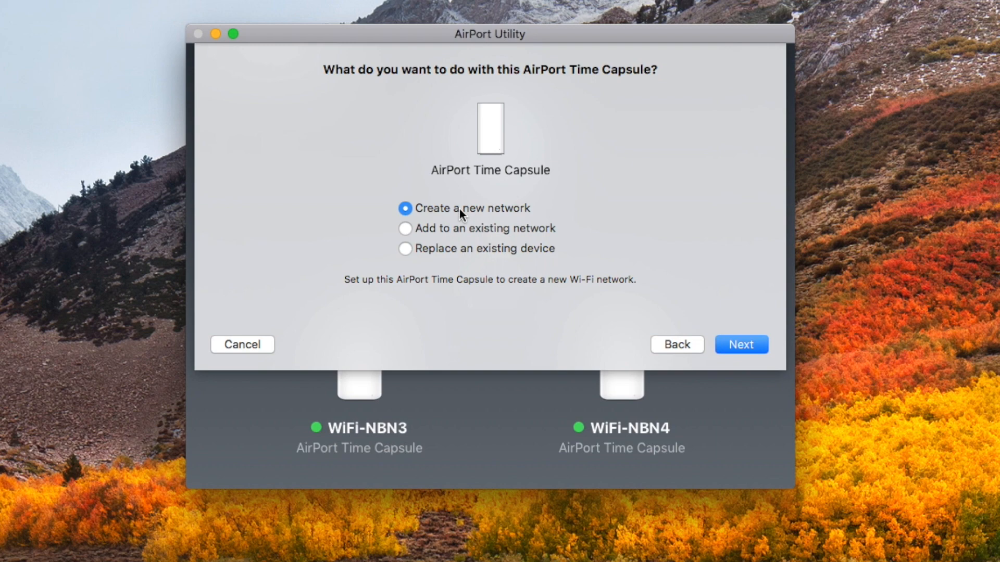
Step: Create a new network with a new password and decline sending analytics
click(741, 344)
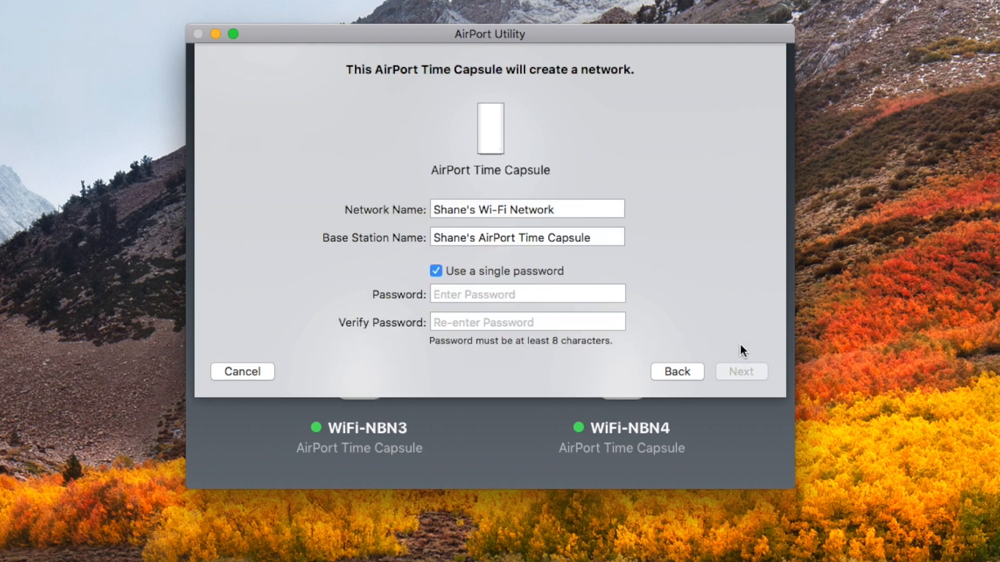
click(526, 293)
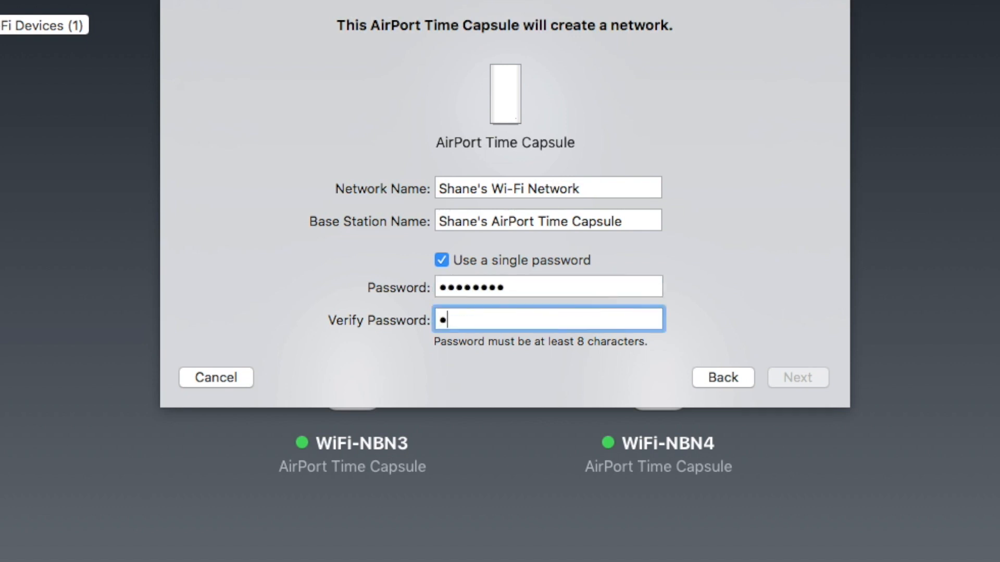
click(797, 377)
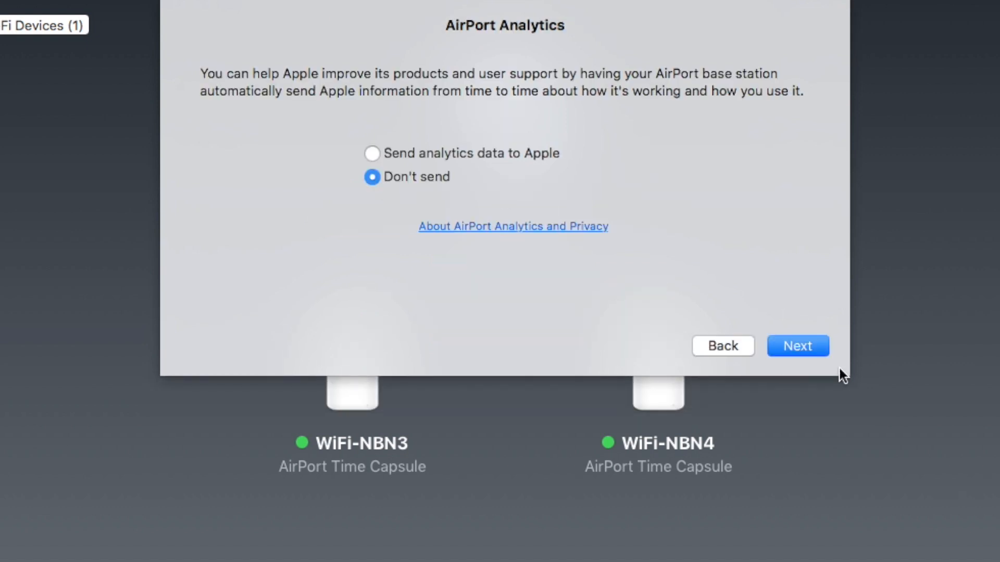
click(796, 345)
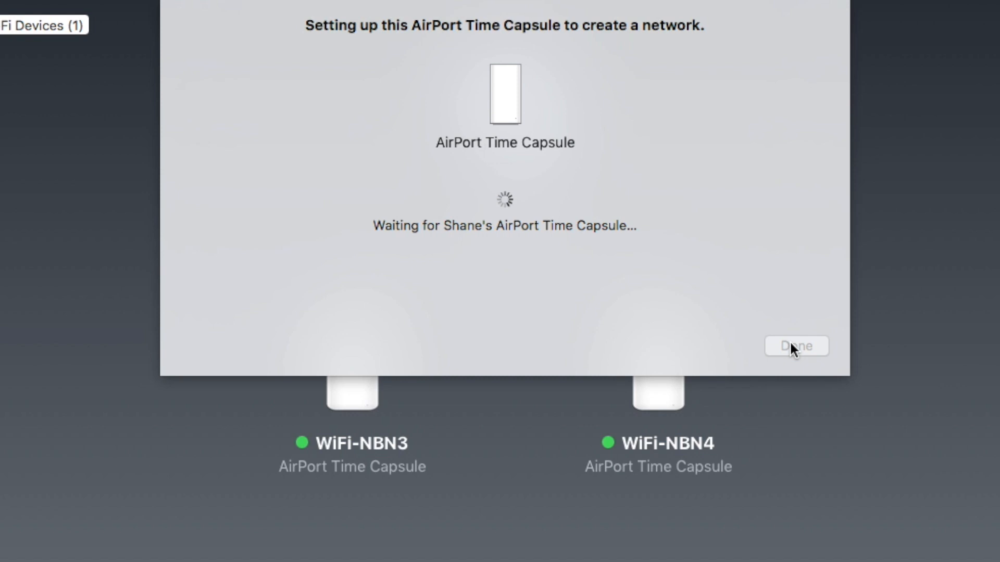